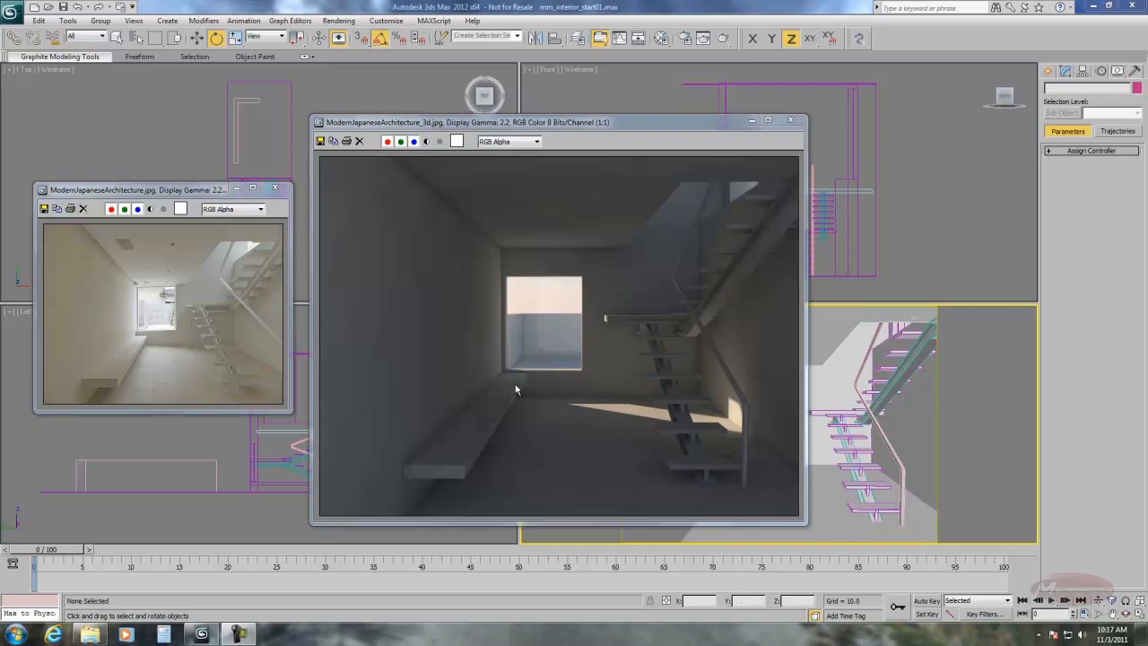
Close the ModernJapaneseArchitecture.jpg reference photo window.
left_click_drag(134, 190, 179, 189)
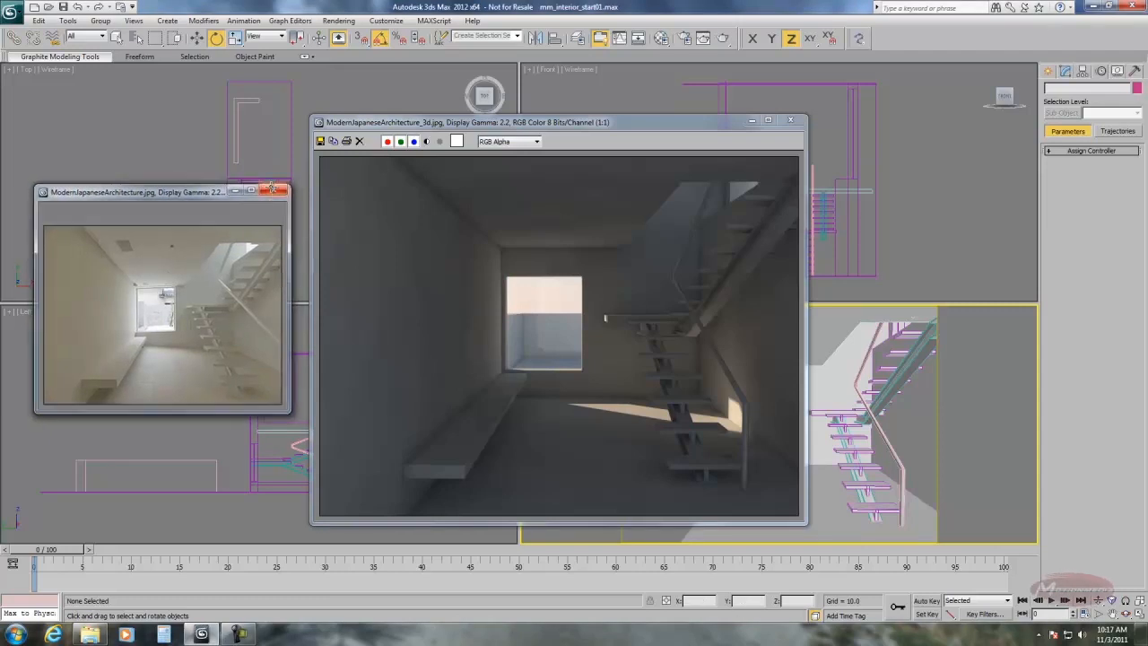
left_click(281, 189)
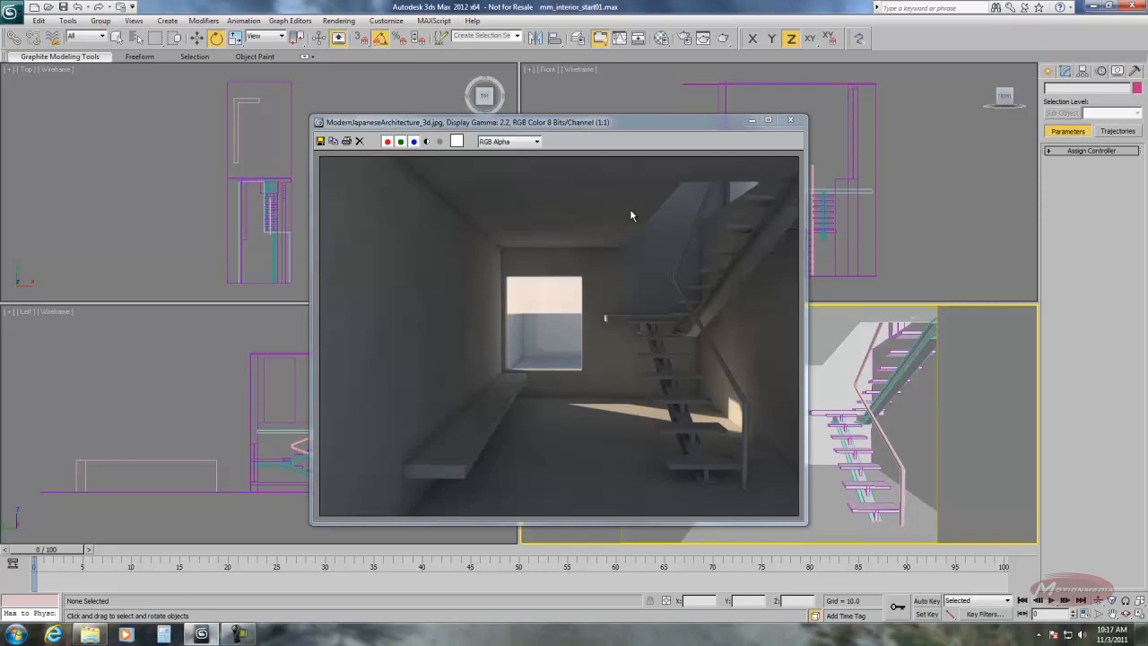
mouse_move(796, 192)
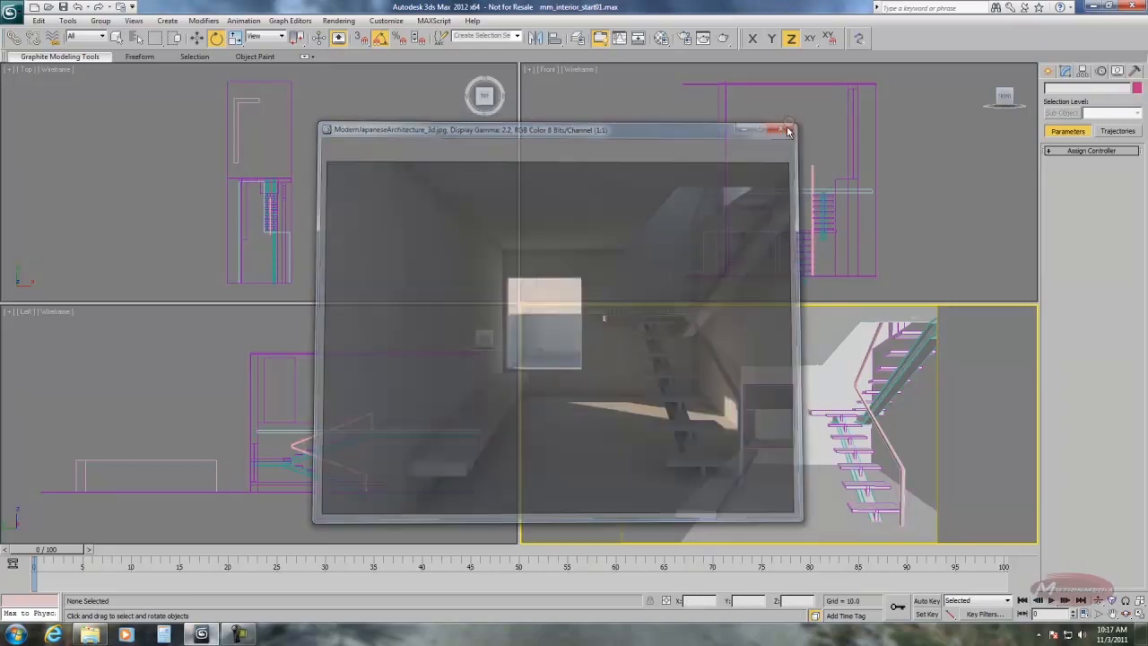
Close the rendered interior image and begin creating a Sunlight system.
left_click(789, 130)
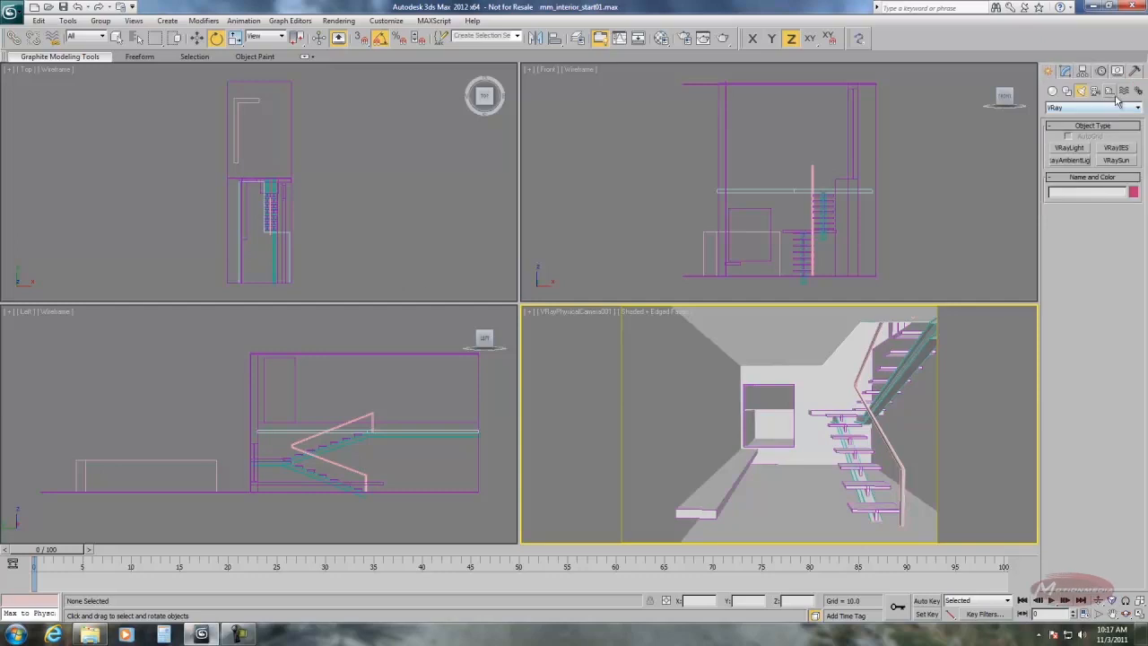
left_click(1115, 160)
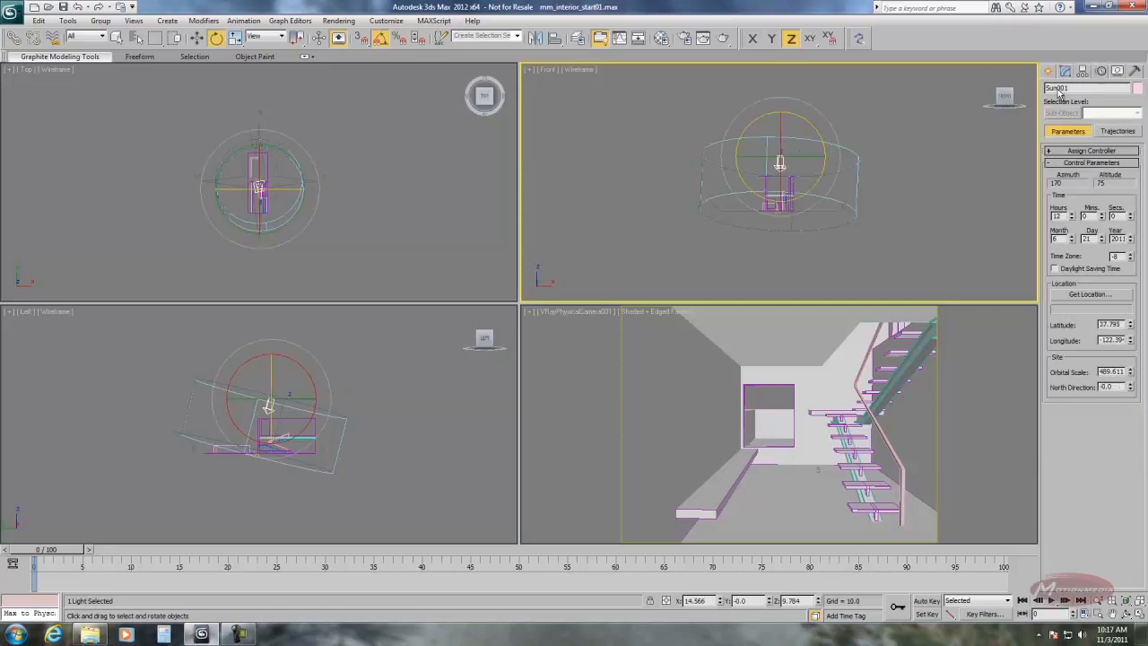
mouse_move(785, 244)
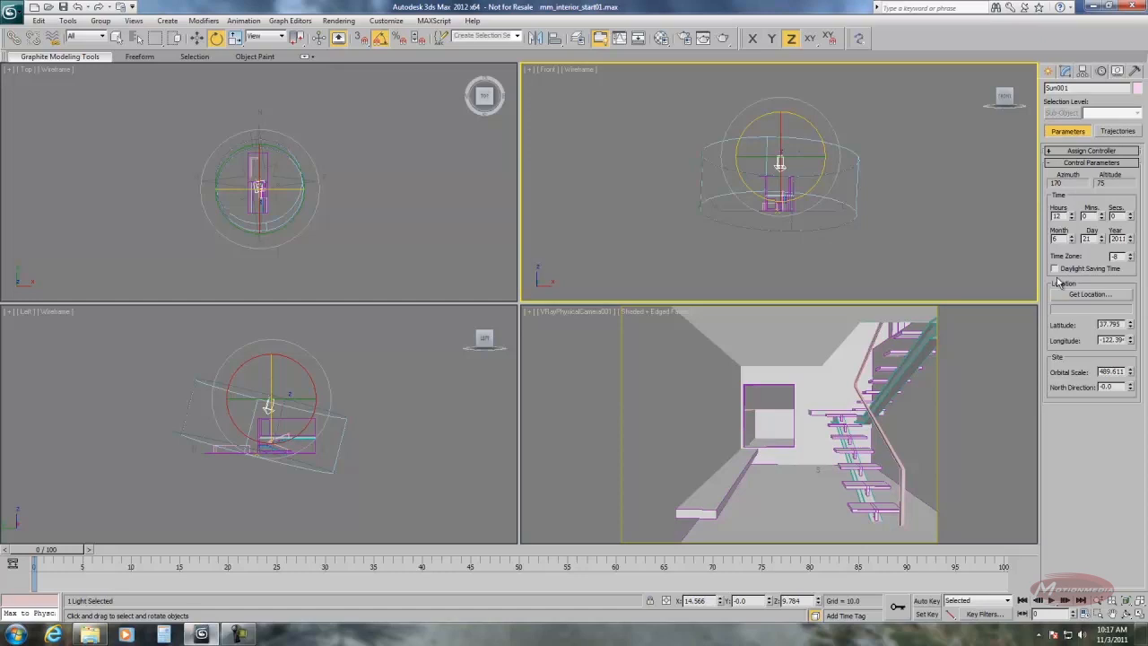
Locate Sun001 in Los Angeles, CA and enlarge its orbital scale to 1508.
left_click(1090, 294)
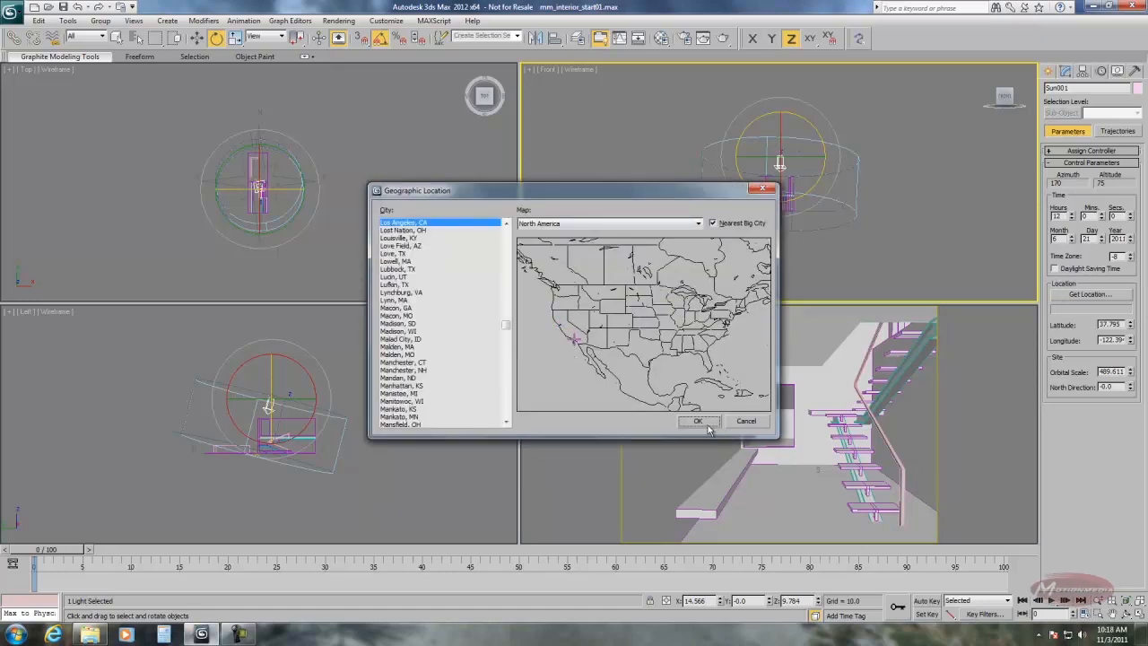
left_click(697, 420)
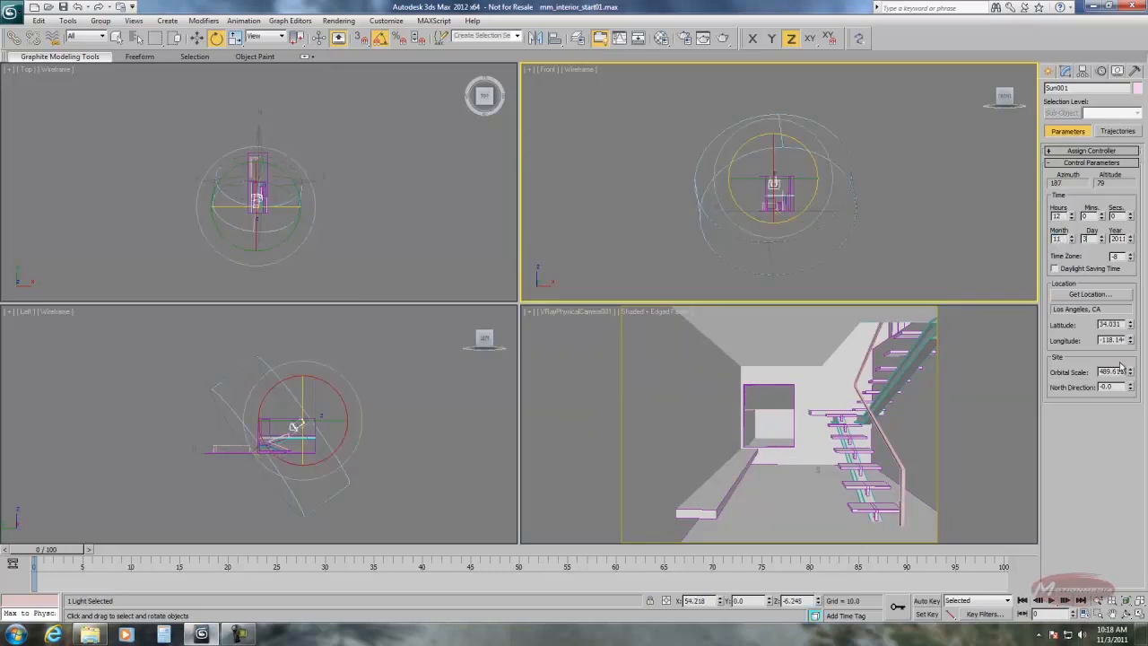
left_click_drag(300, 426, 326, 393)
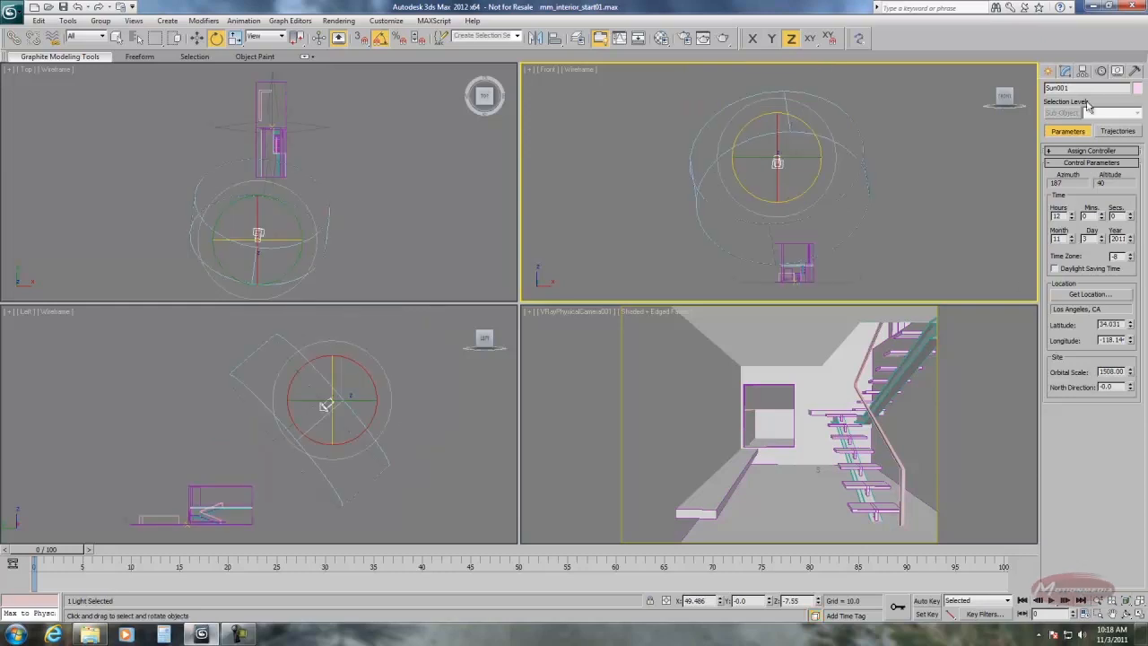
Create VRaySun001, declining the VRaySky environment map.
left_click(1066, 91)
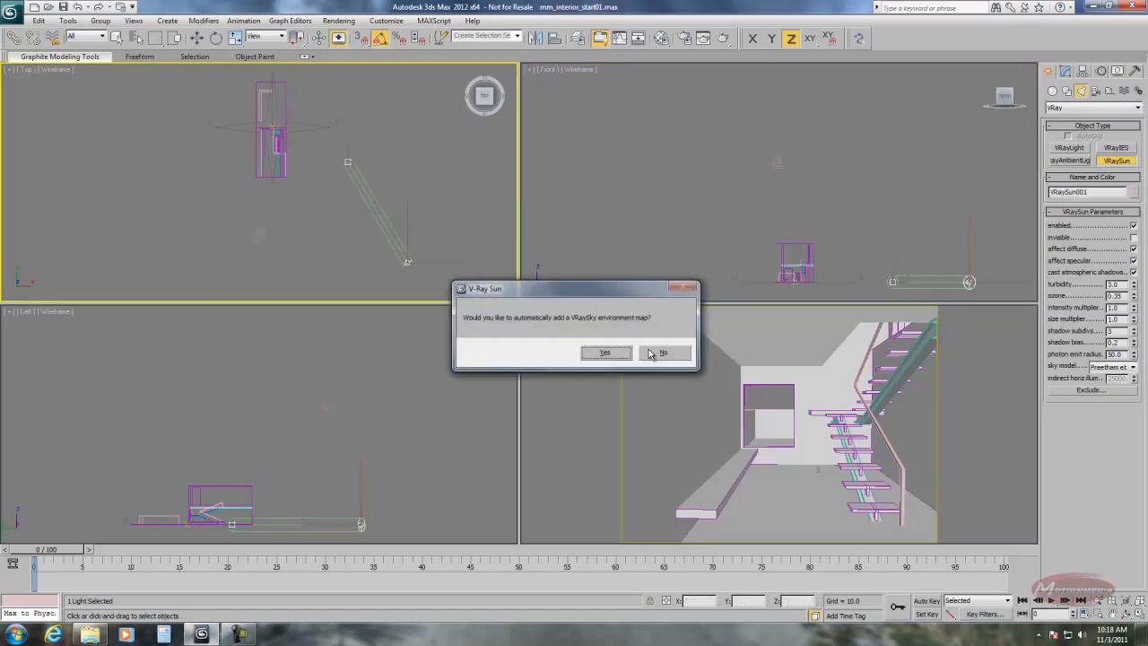
left_click(664, 351)
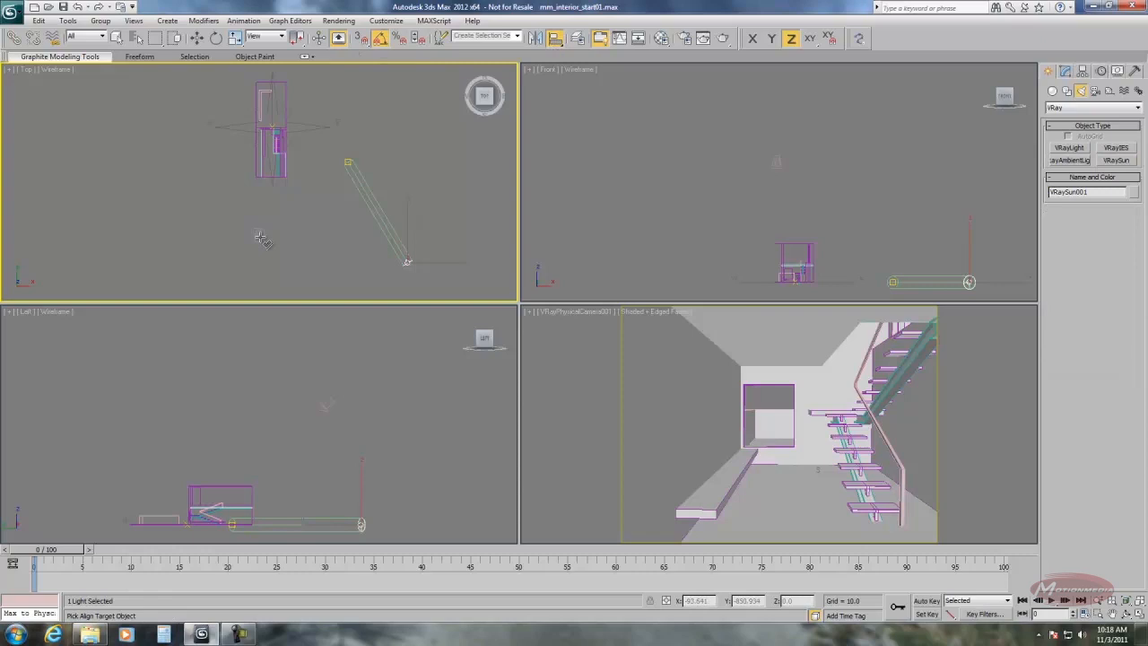
Align VRaySun001 onto Sun001 and its target onto the Compass001 centre.
left_click(407, 261)
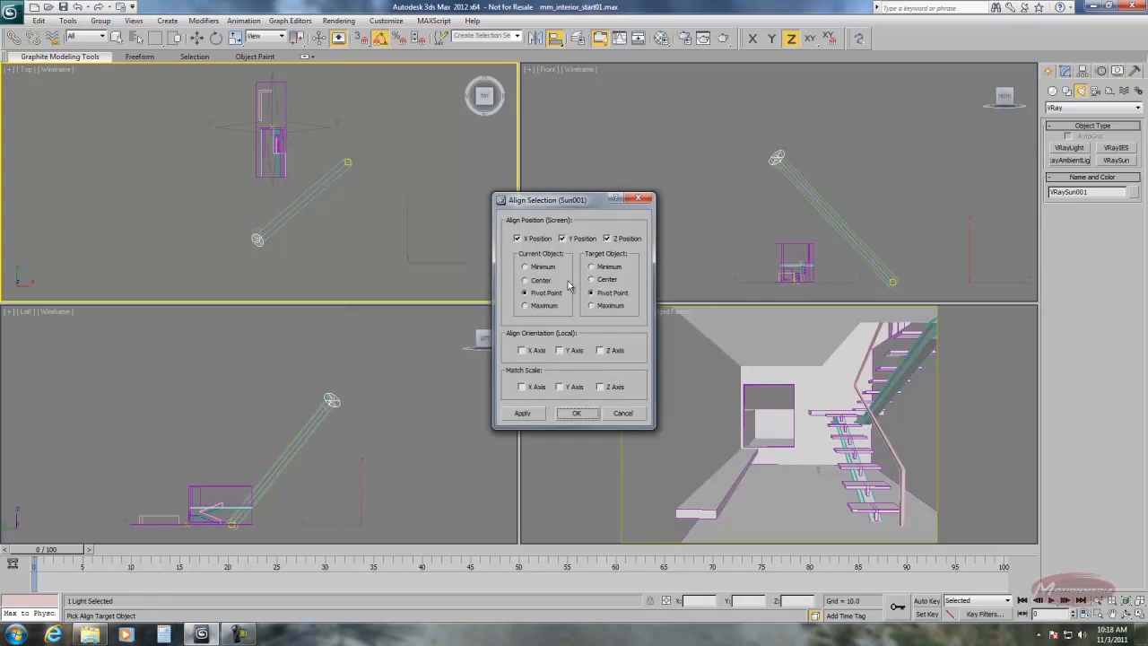
left_click(577, 412)
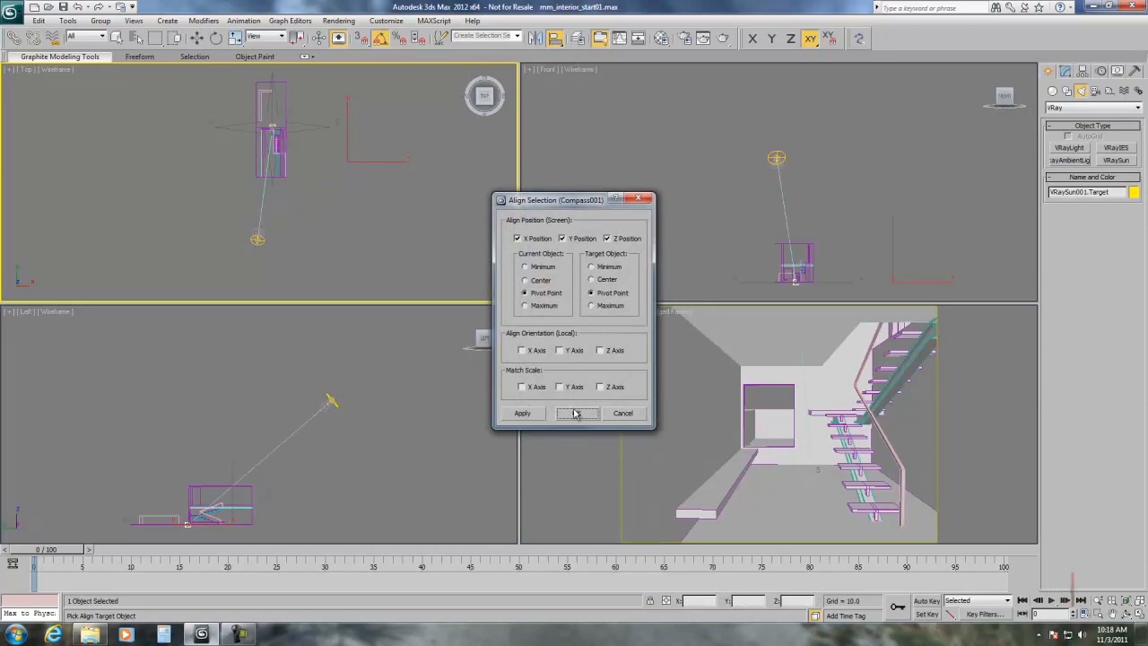
left_click(576, 413)
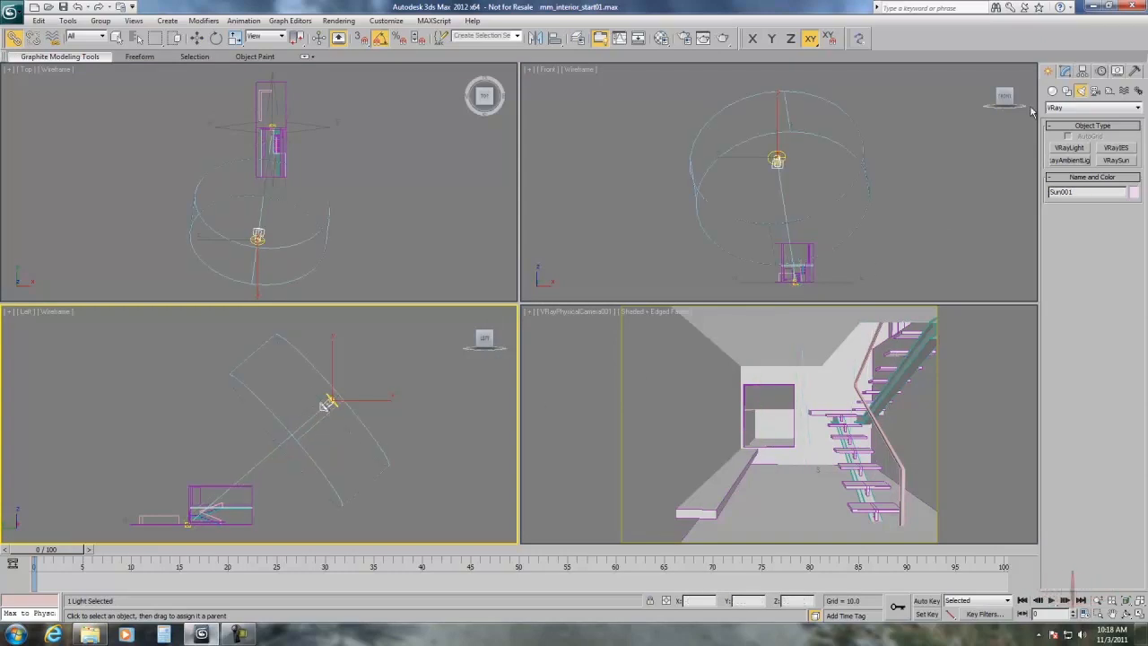
Link VRaySun001 as a child of Sun001 with Select and Link.
left_click(1065, 71)
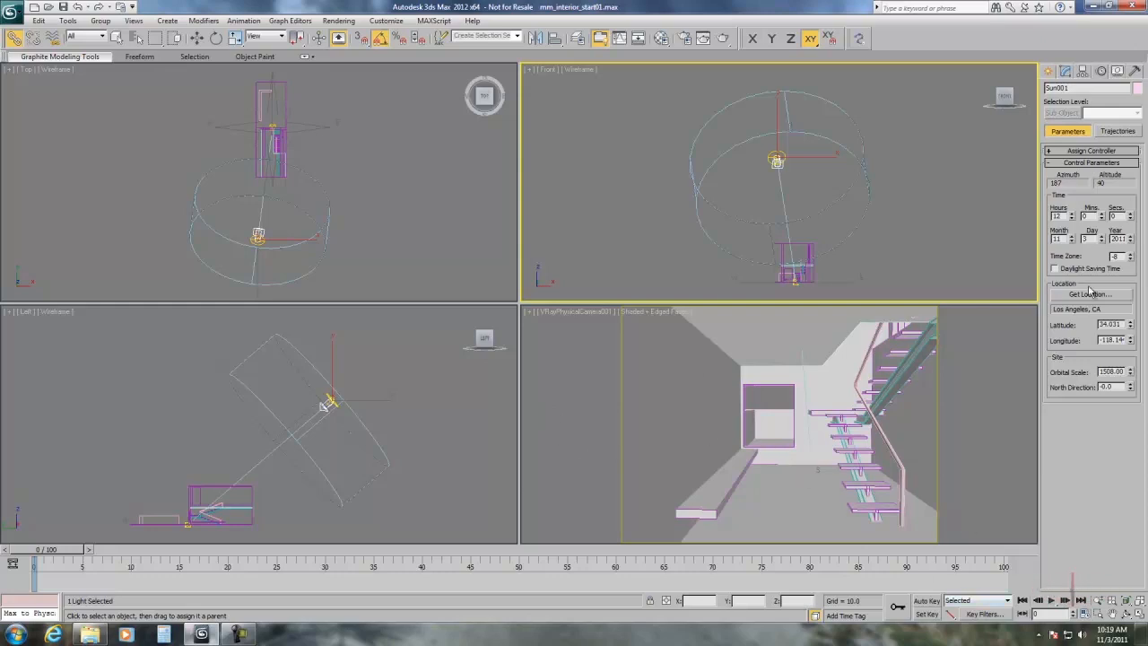
mouse_move(1074, 221)
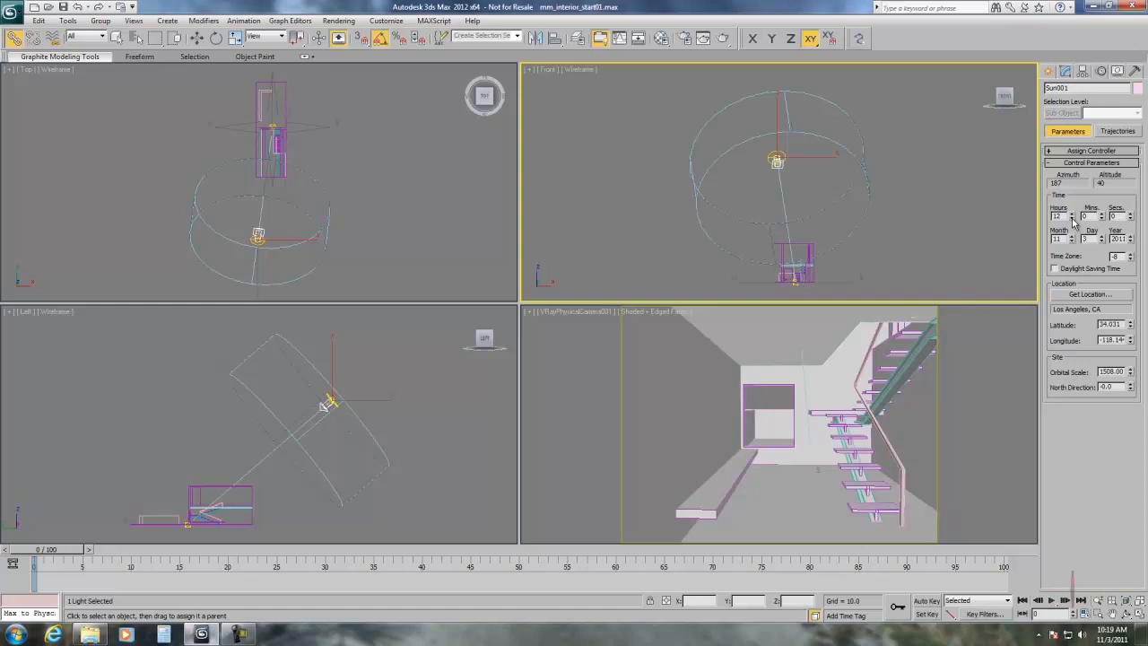
Set Sun001's hour to 6 and turn on Auto Key at frame 100.
left_click_drag(1074, 214, 1075, 224)
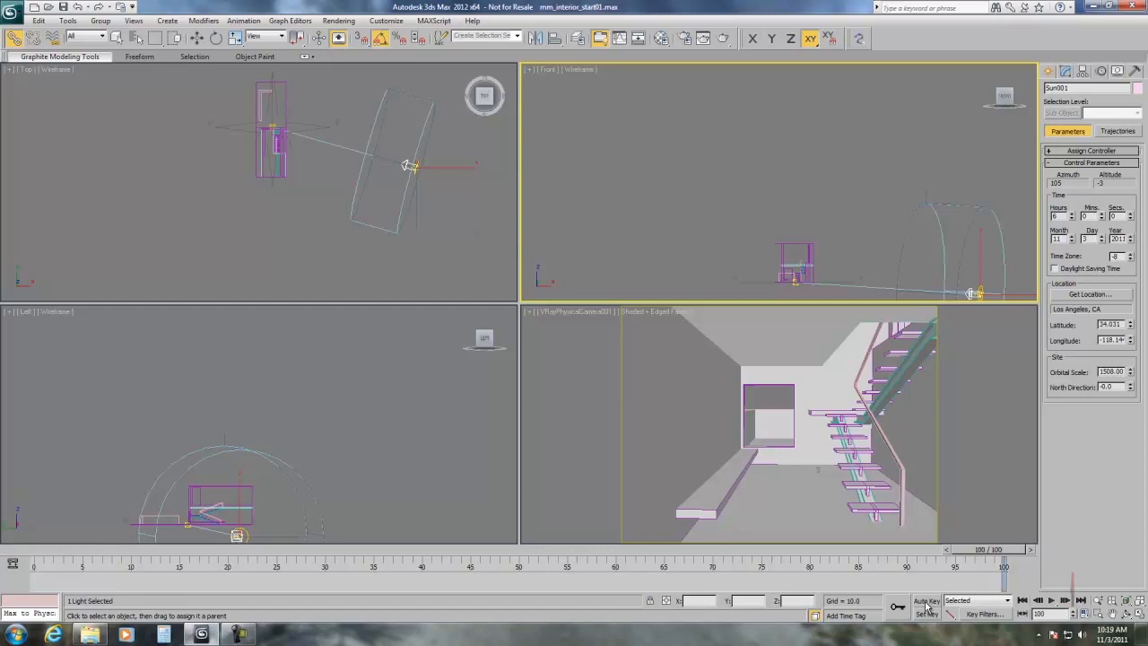
left_click(925, 601)
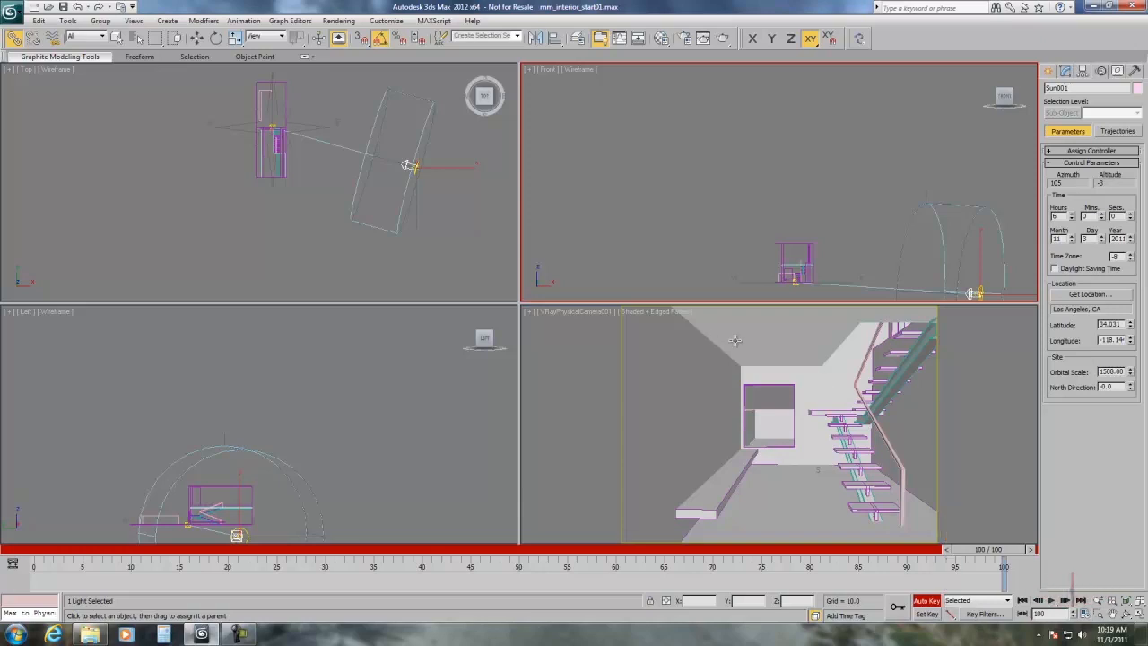
Key Sun001 at hour 17 on frame 100, scrub to preview, then return to frame 0.
left_click(1071, 216)
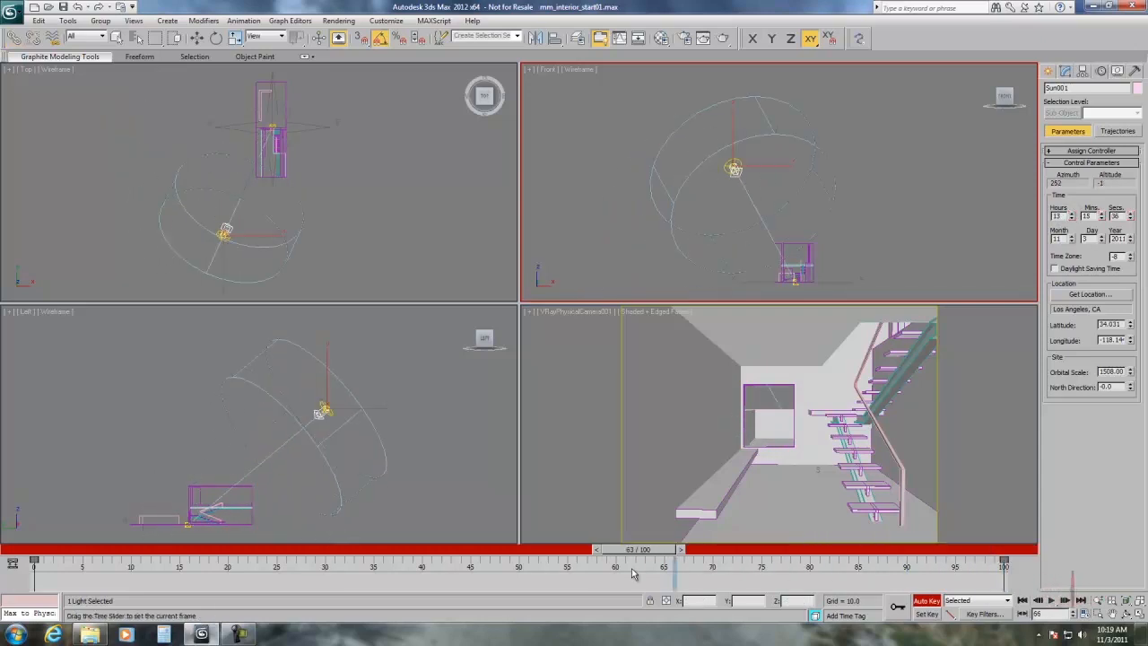
left_click_drag(628, 566, 139, 566)
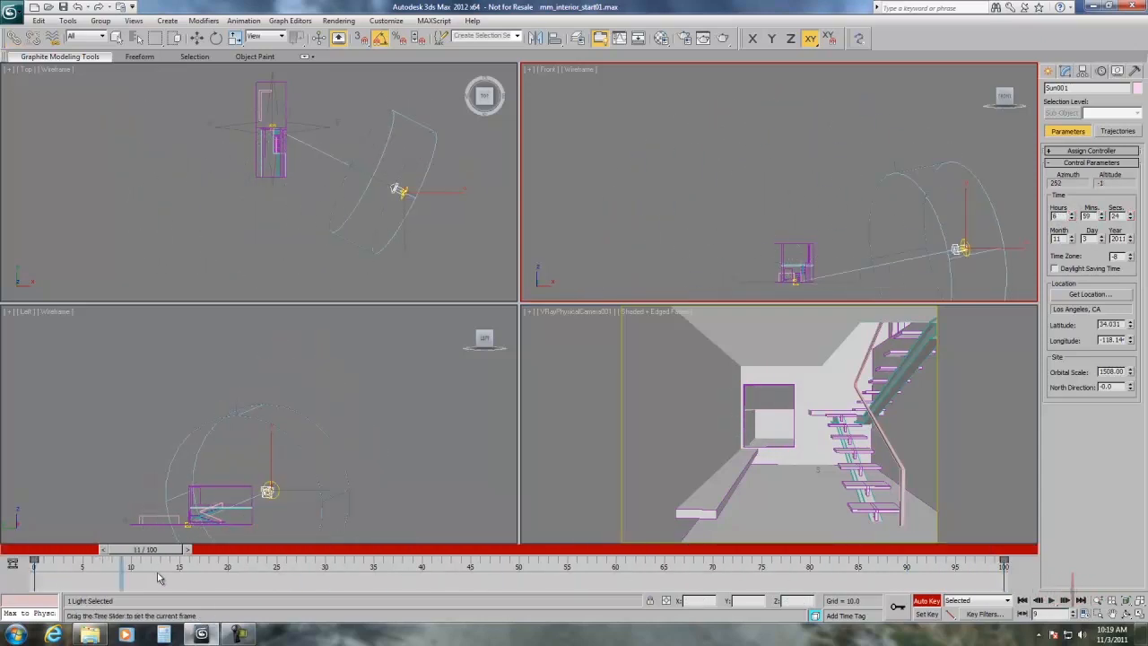
left_click_drag(160, 566, 1000, 549)
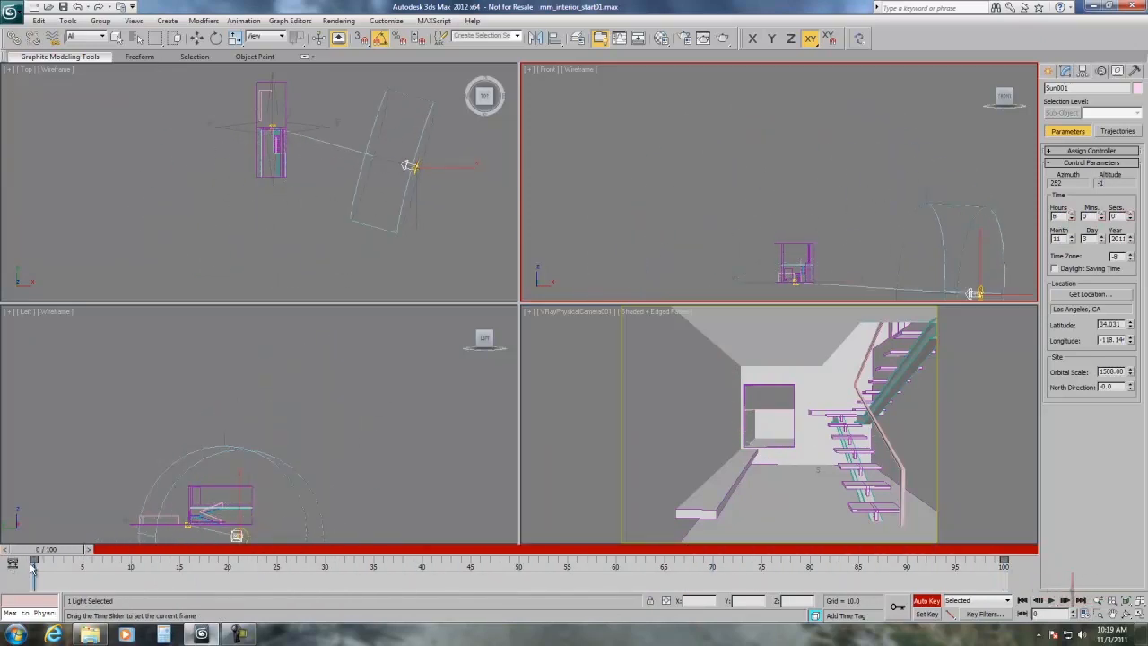
left_click_drag(34, 561, 1004, 560)
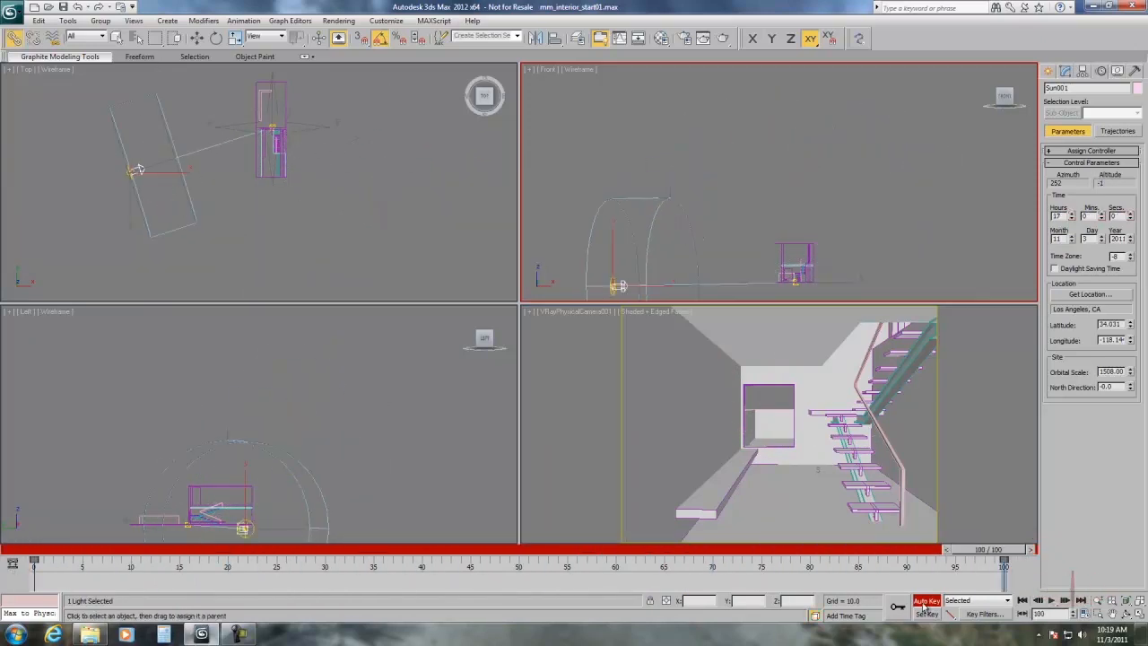